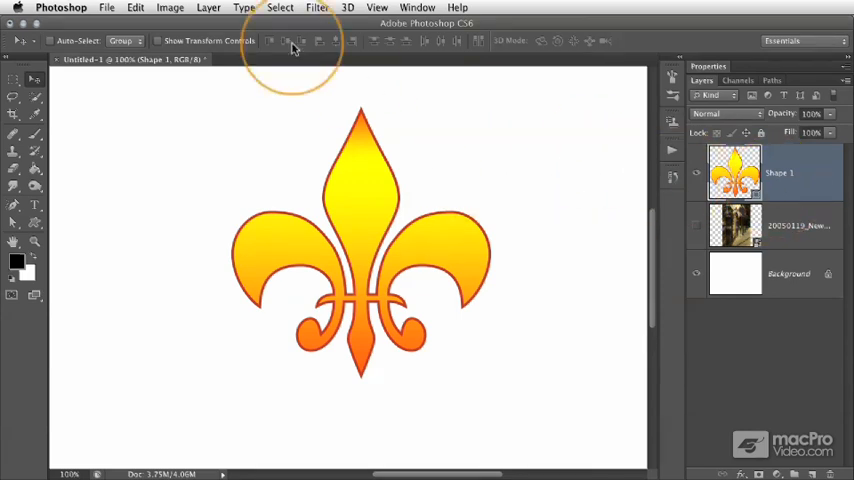
Put a Free Transform box around the Shape 1 fleur-de-lis layer from the Edit menu.
left_click(135, 8)
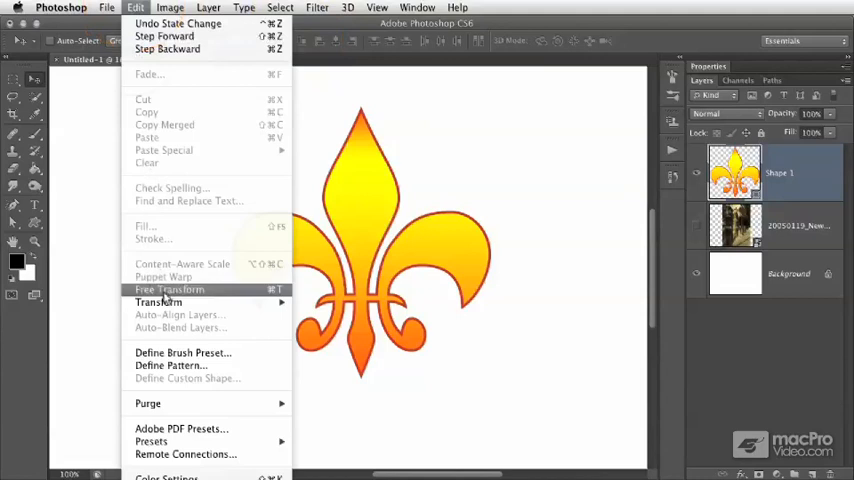
left_click(169, 289)
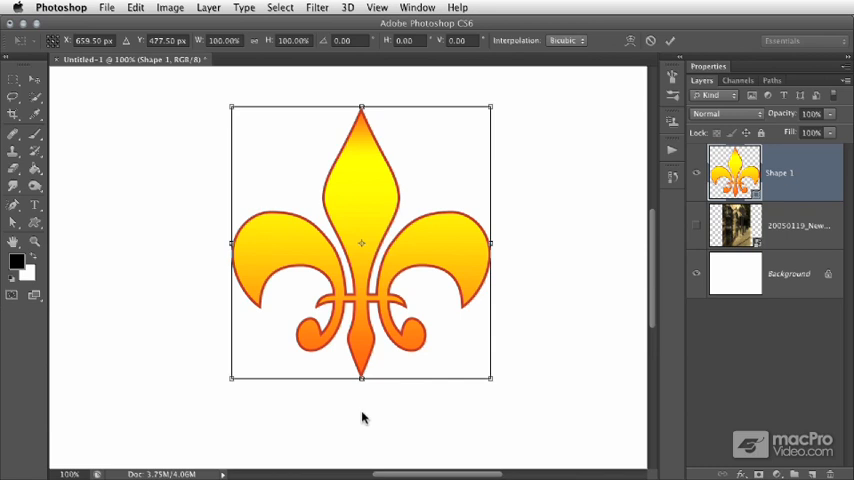
Skew the fleur-de-lis bottom sideways and back upright, then slant its right side up and down.
left_click_drag(361, 377, 438, 377)
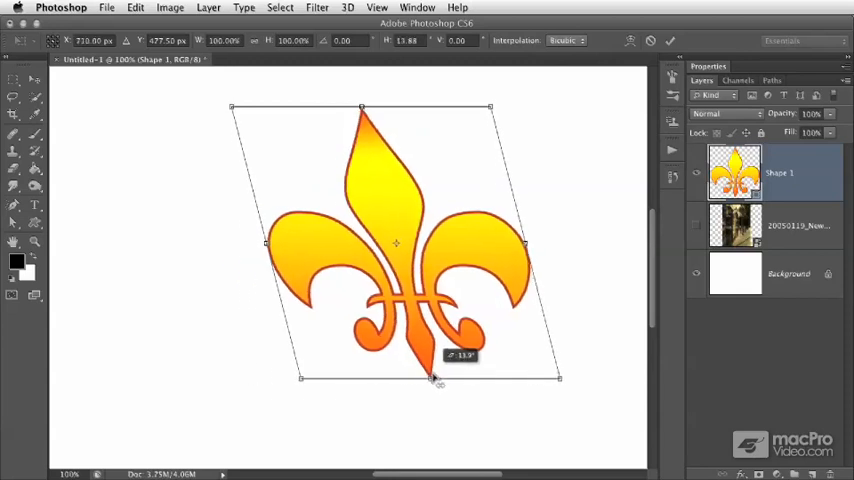
left_click_drag(435, 378, 300, 375)
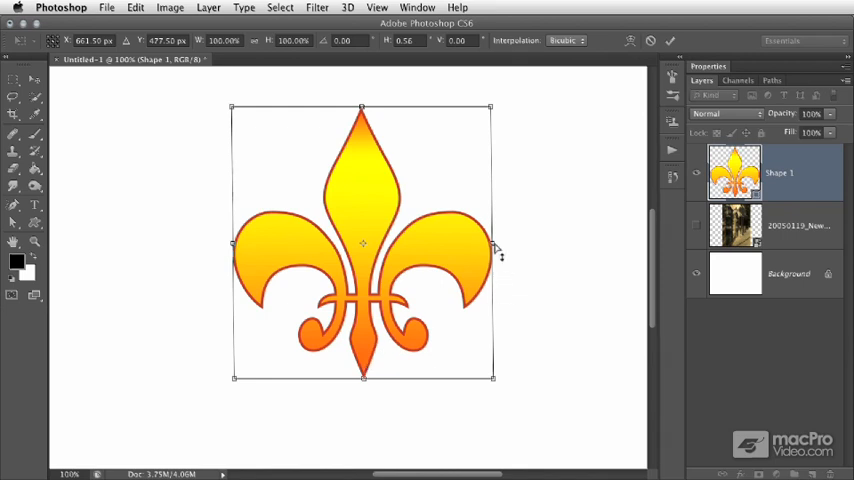
left_click_drag(491, 245, 491, 202)
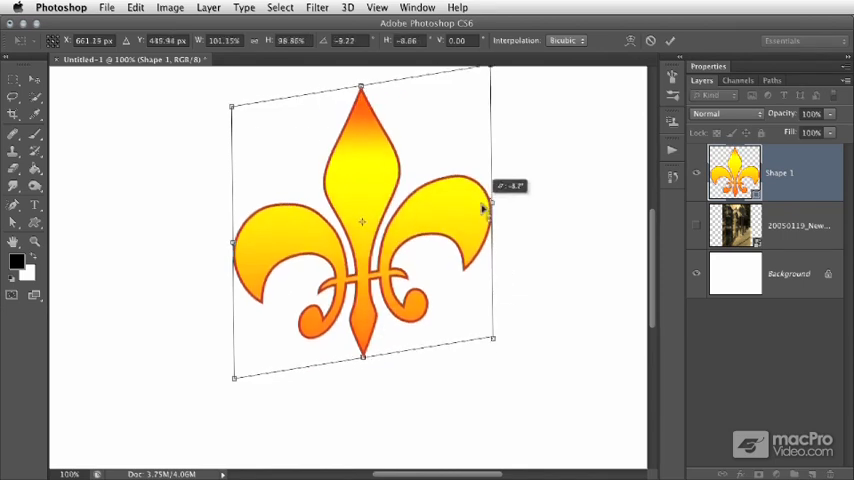
left_click_drag(483, 205, 470, 280)
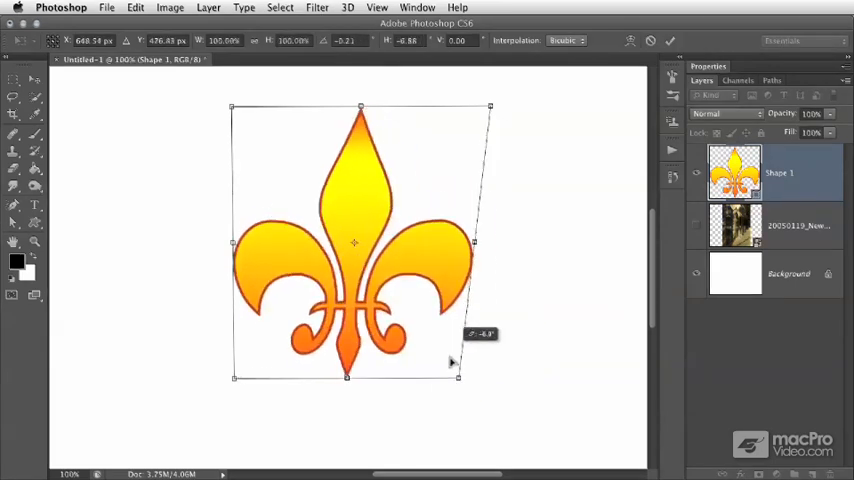
Pull the right side inward, straighten it upright, then slightly slant the top edge.
left_click_drag(458, 377, 333, 377)
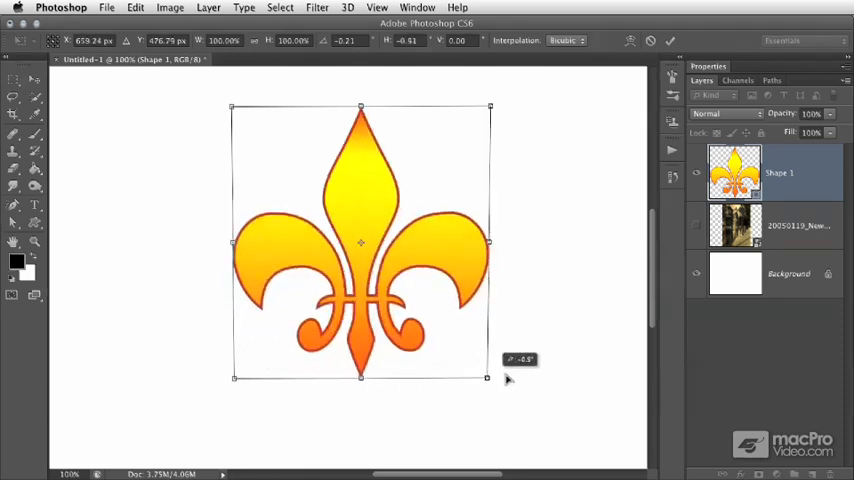
left_click_drag(490, 378, 512, 378)
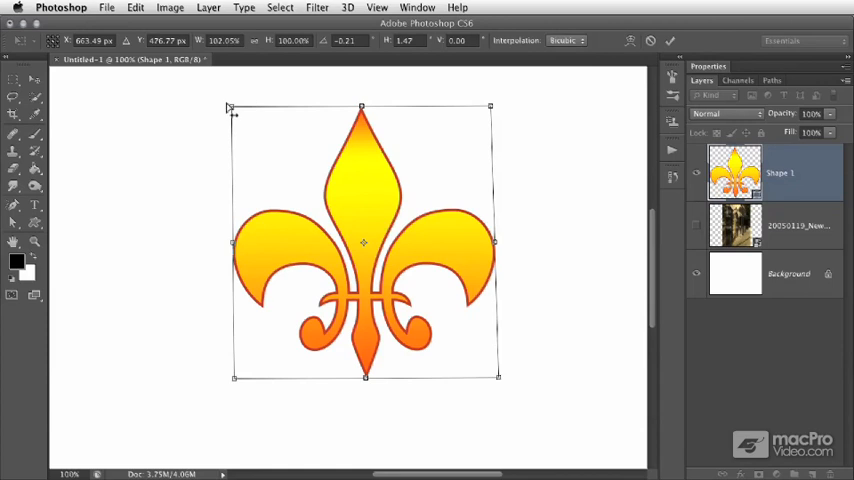
left_click_drag(233, 113, 272, 119)
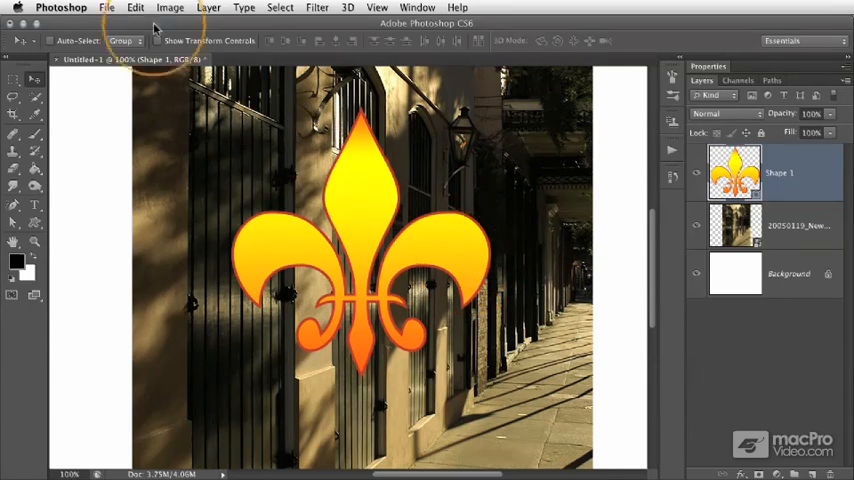
Use Edit > Transform > Skew to drag the right side down along the wall's perspective.
left_click(135, 7)
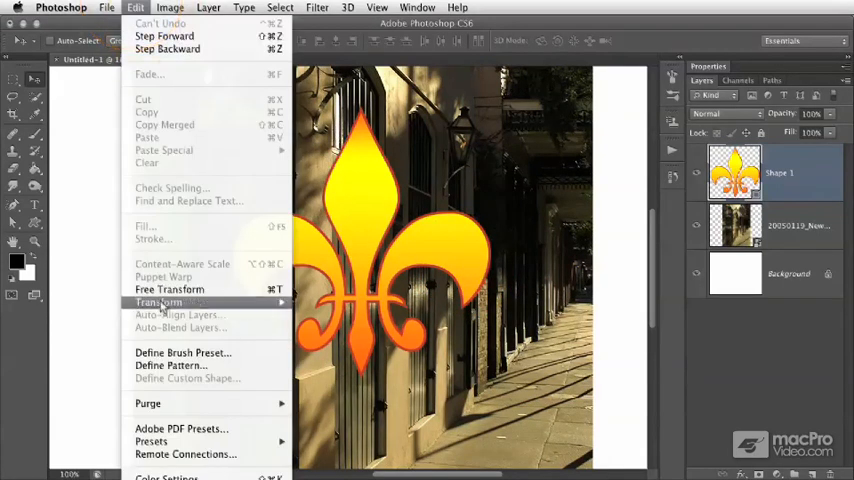
left_click(168, 289)
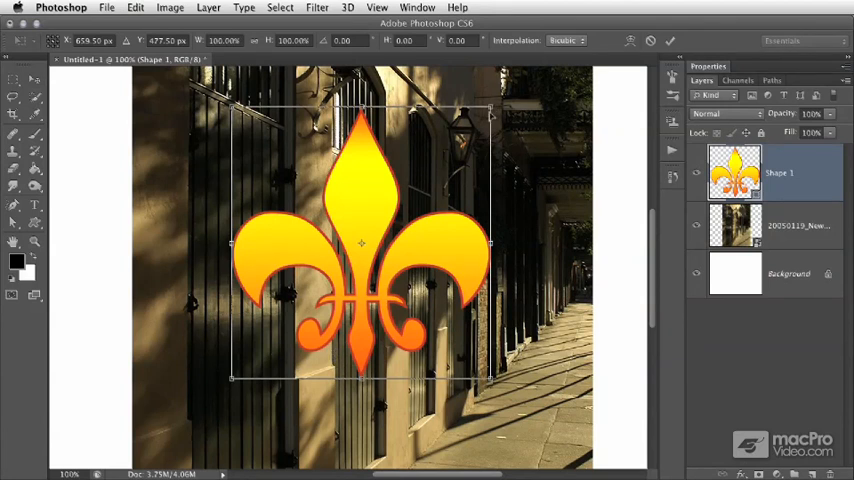
left_click_drag(490, 113, 490, 218)
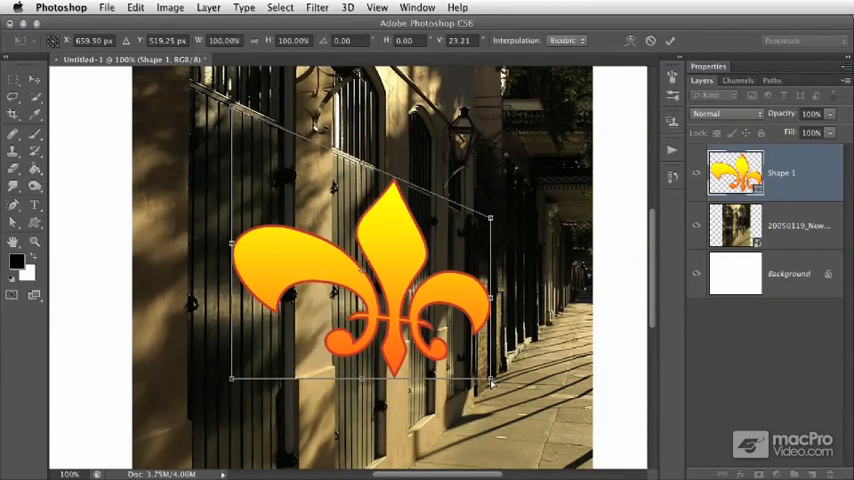